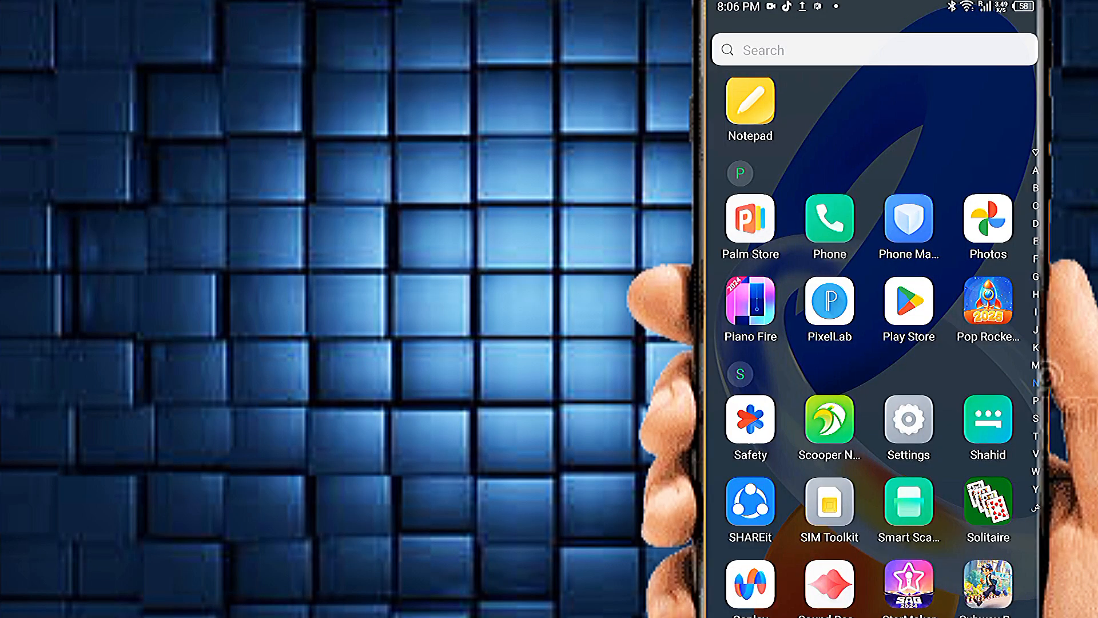
- Launch the phone's Settings app from the app drawer
{"action": "left_click", "coordinate": [907, 427]}
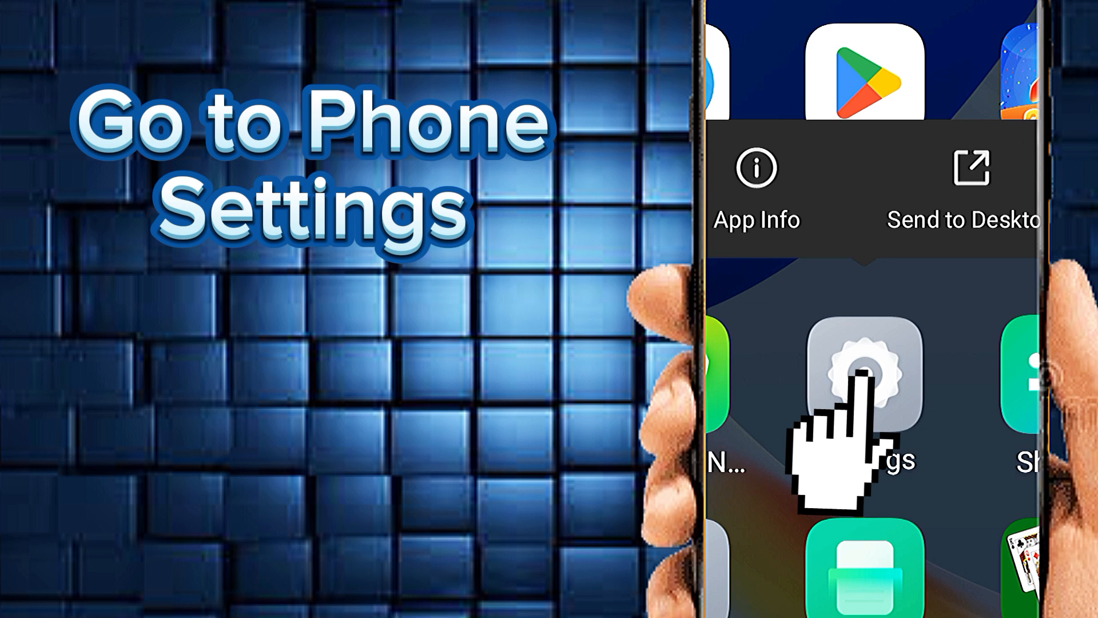
{"action": "left_click", "coordinate": [848, 378]}
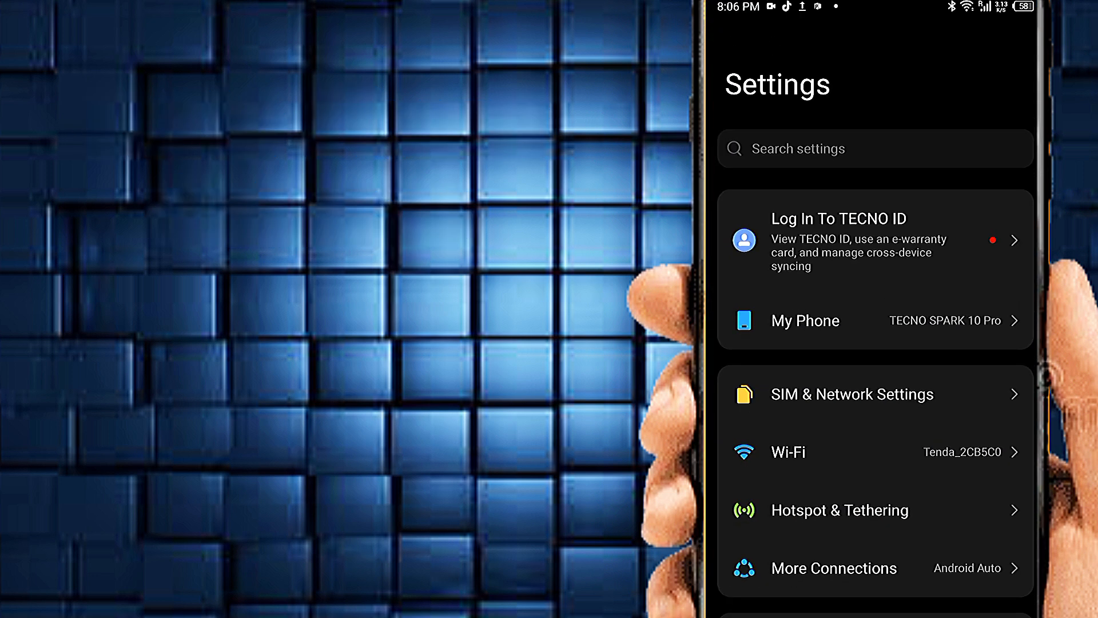
- Go to SIM & network settings and select the Mobily SIM
{"action": "left_click", "coordinate": [851, 393]}
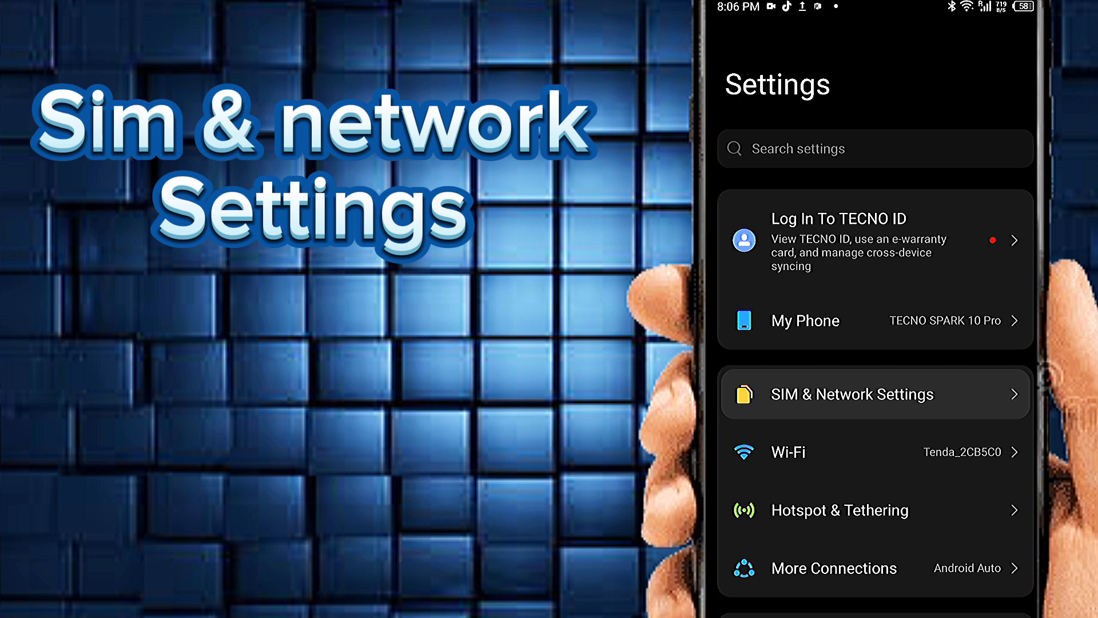
{"action": "left_click", "coordinate": [873, 393]}
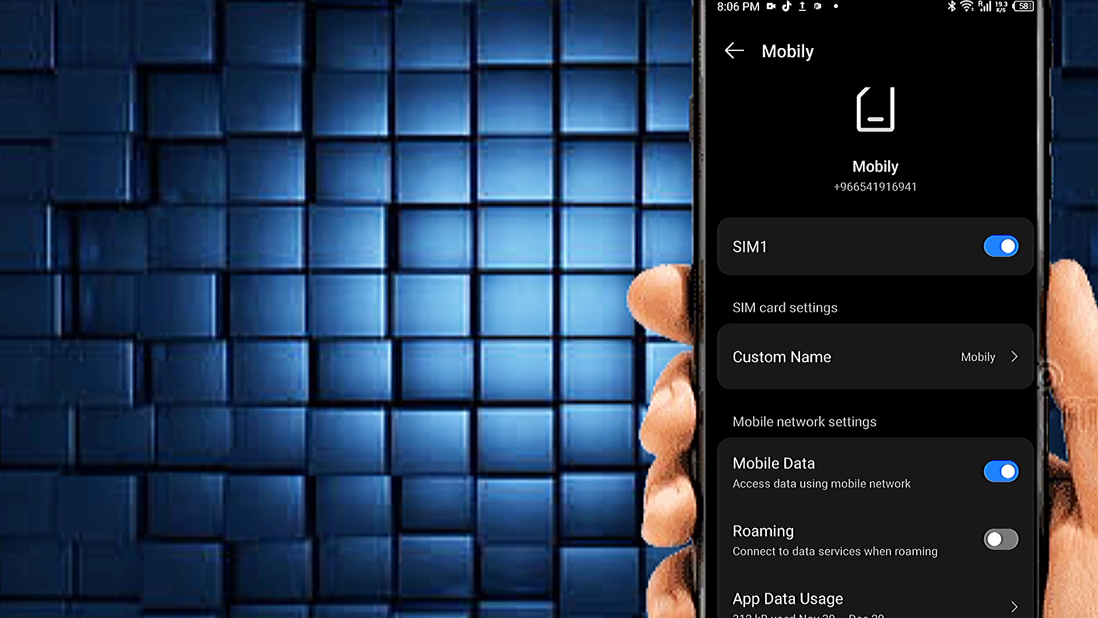
- Open the Mobily SIM's Access Point Names to add a new access point
{"action": "scroll", "scroll_direction": "down", "scroll_amount": 3}
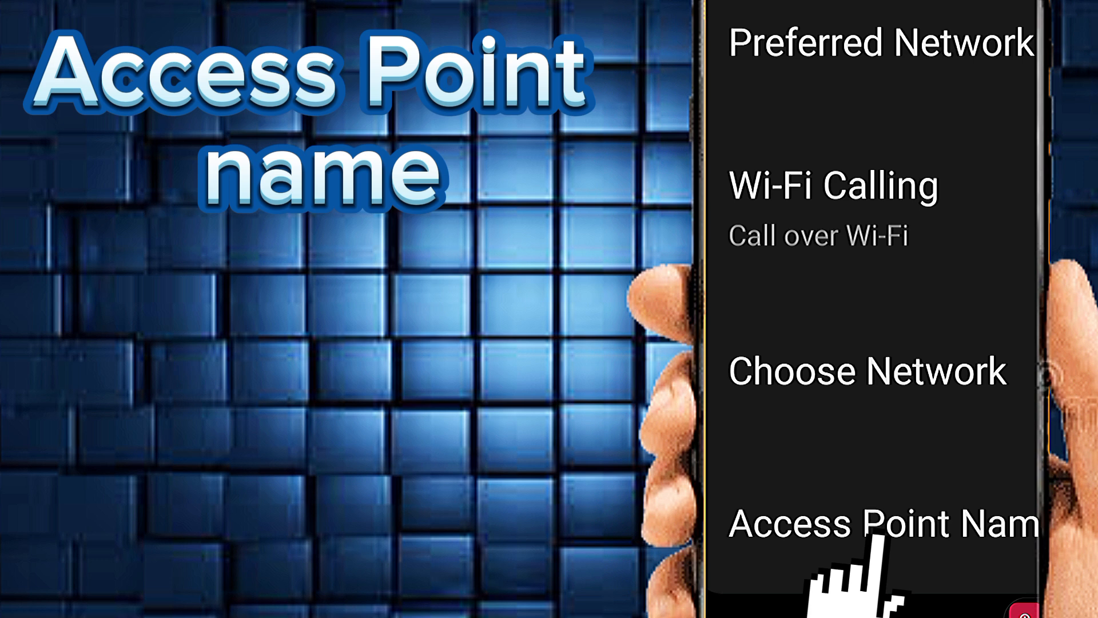
{"action": "left_click", "coordinate": [879, 521]}
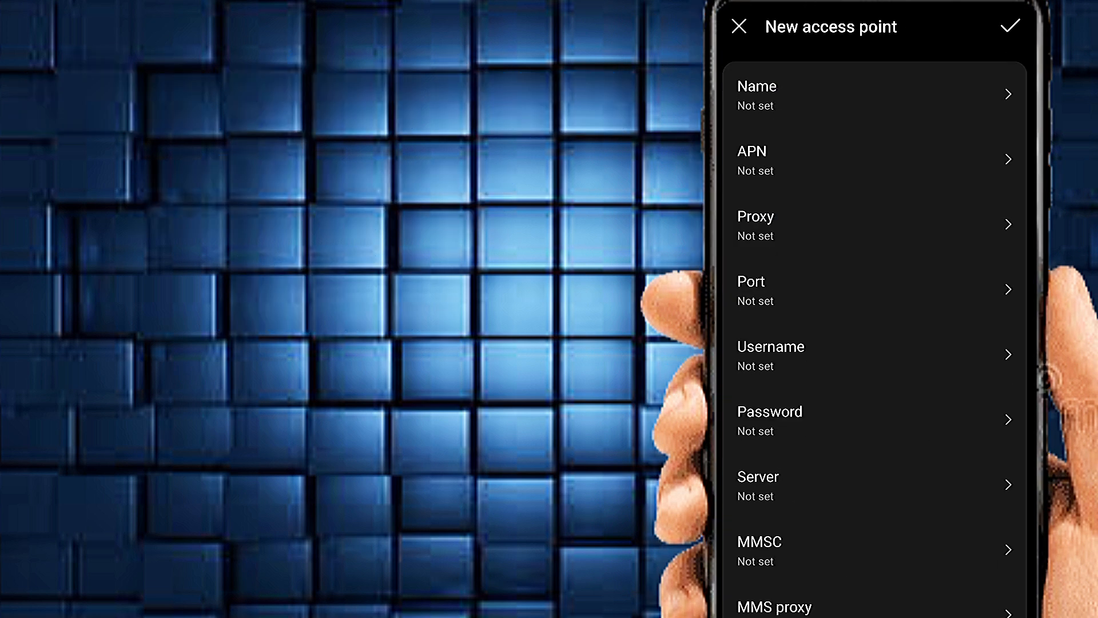
- Name the new access point 'SpeedBot X5 Steble' and confirm
{"action": "left_click", "coordinate": [805, 94]}
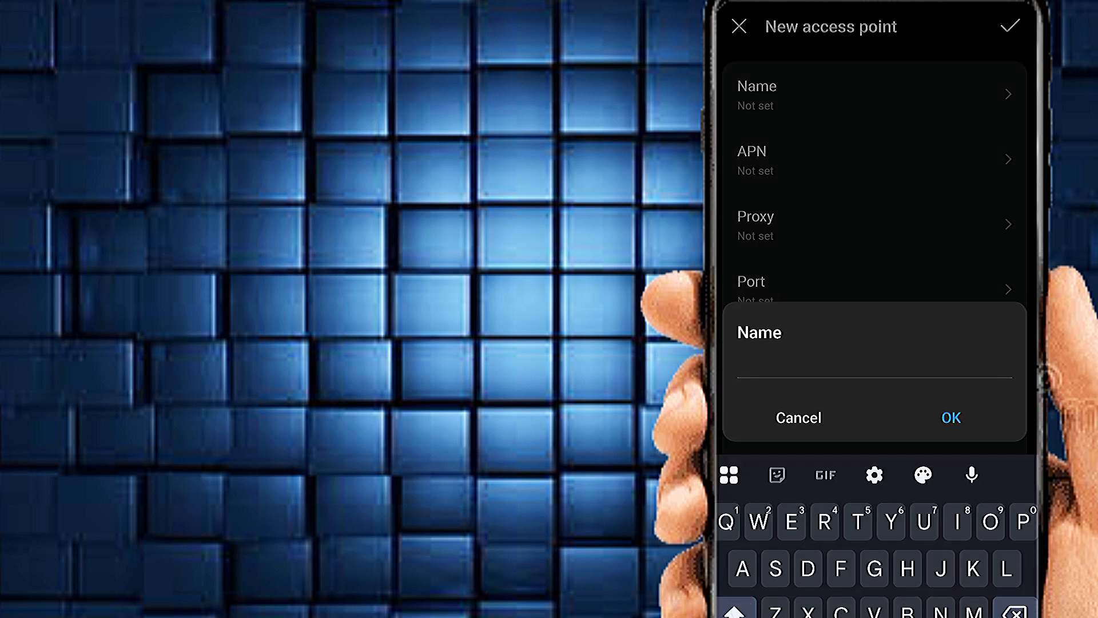
{"action": "type", "text": "Spee"}
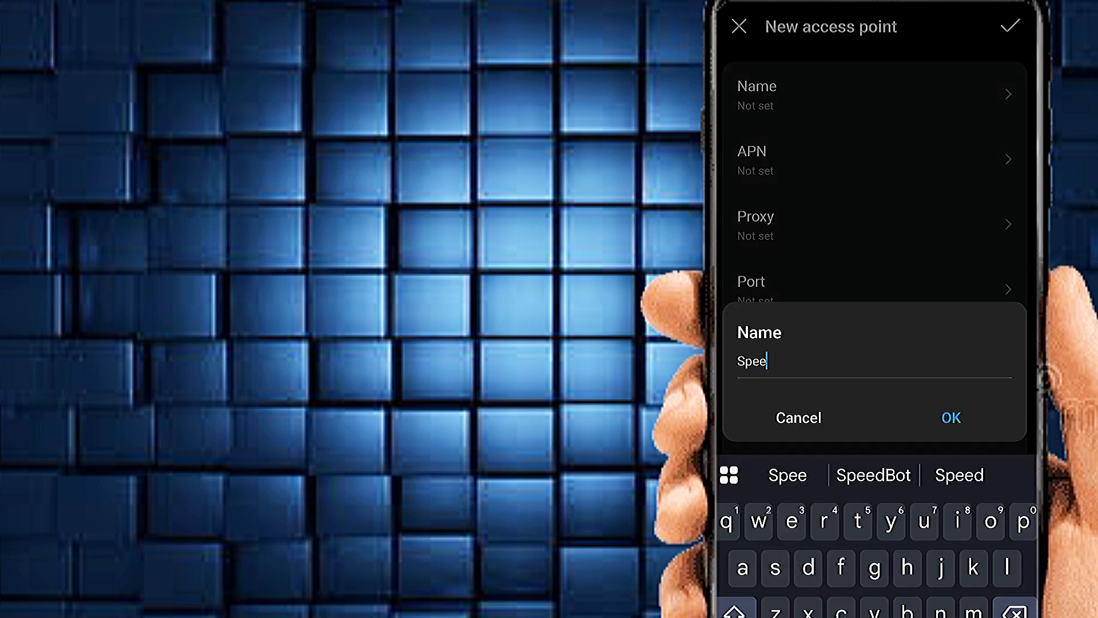
{"action": "left_click", "coordinate": [872, 475]}
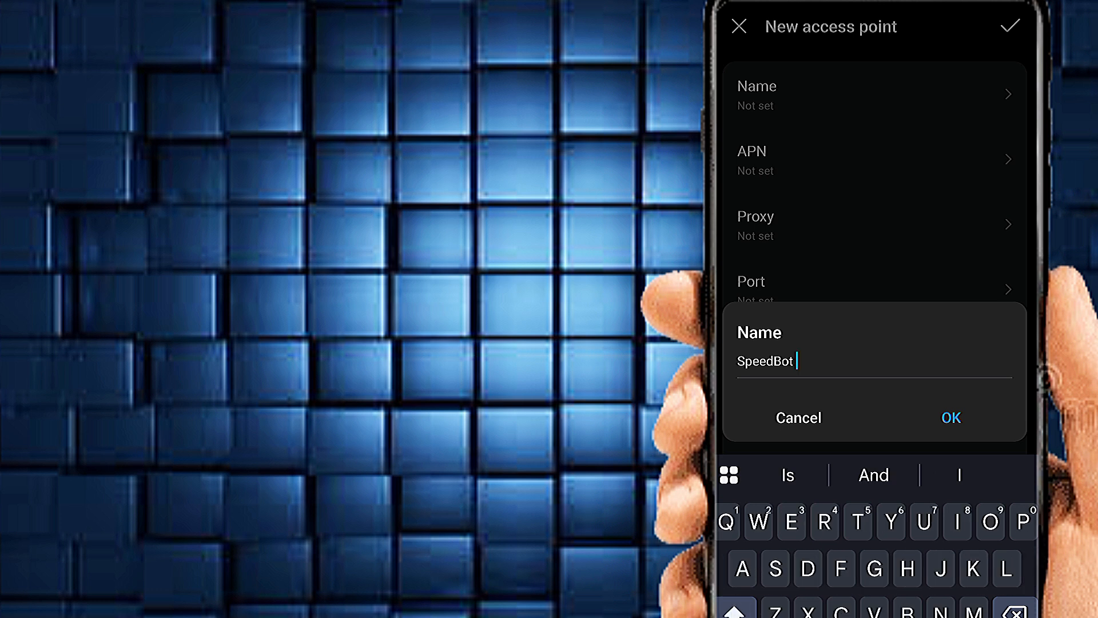
{"action": "type", "text": "X"}
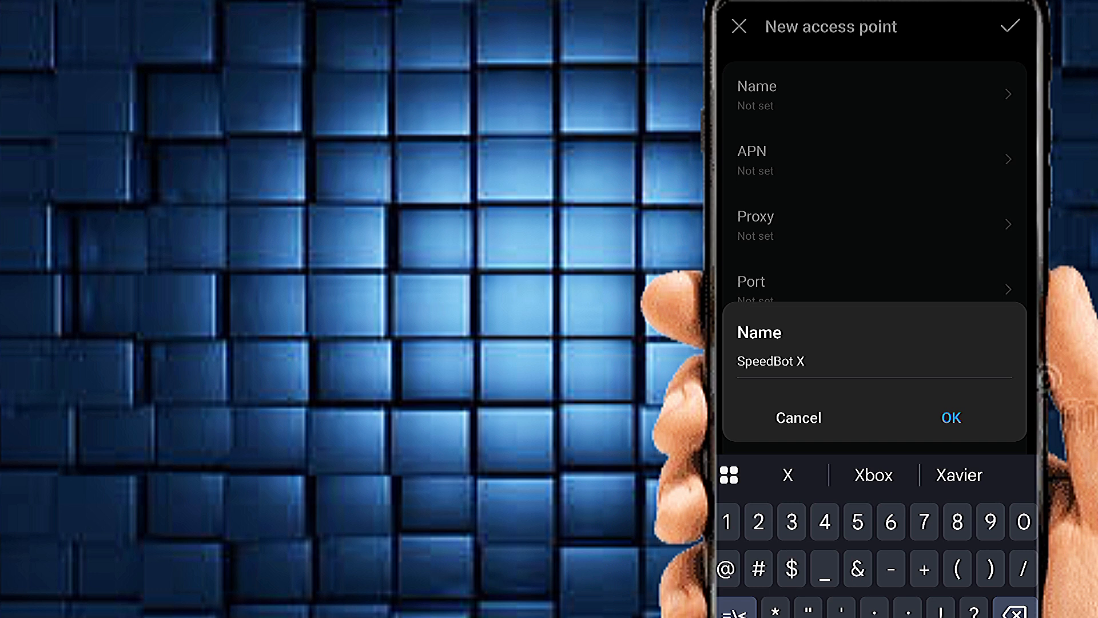
{"action": "type", "text": "5 S"}
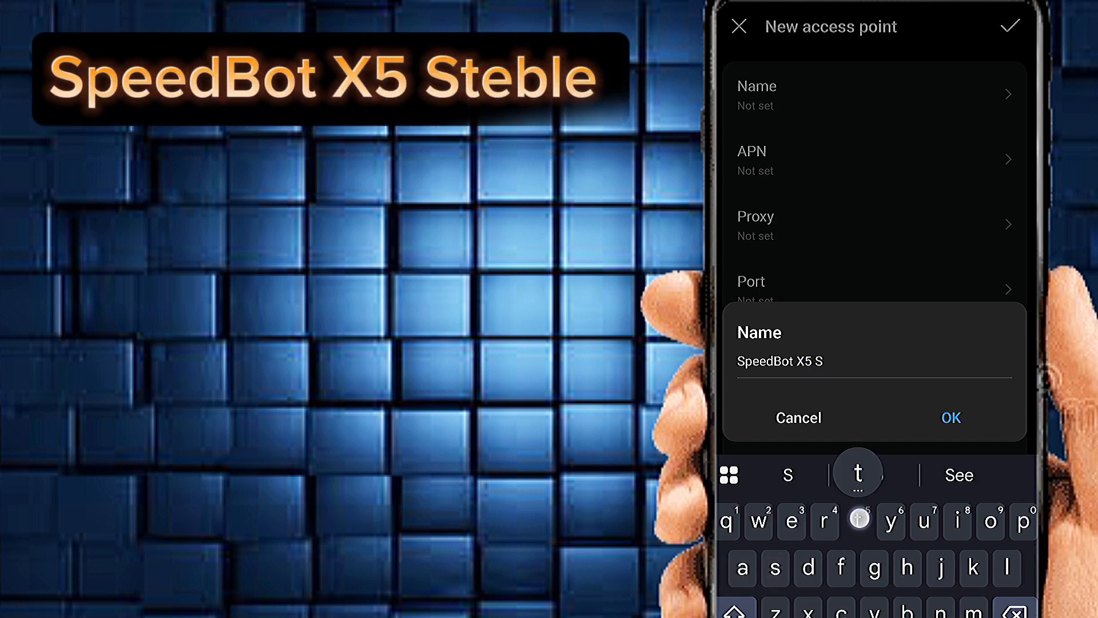
{"action": "type", "text": "teble"}
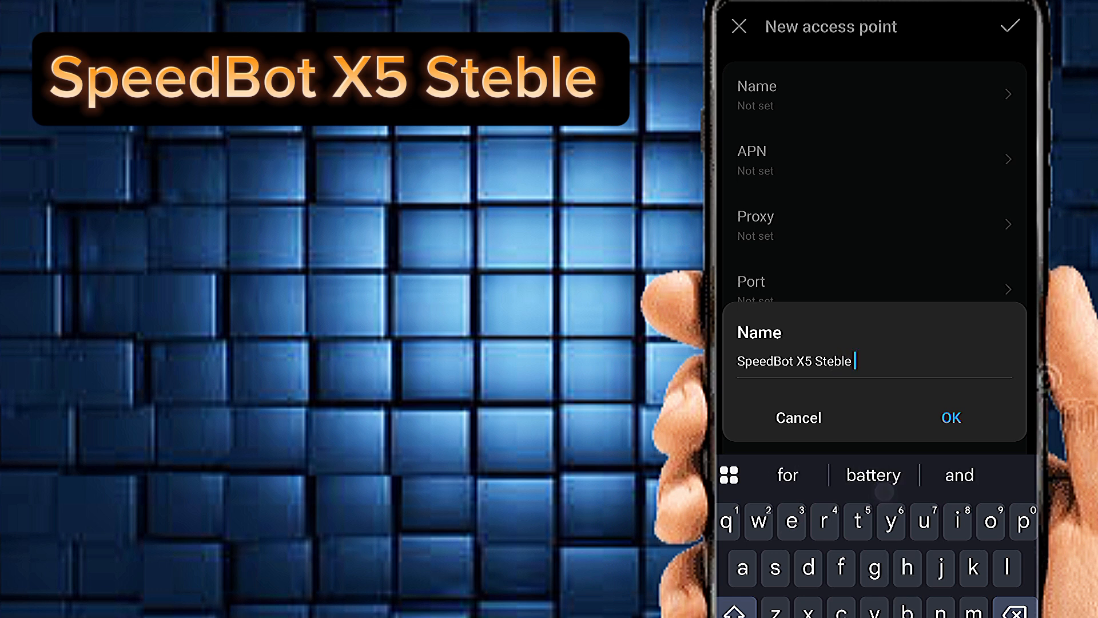
{"action": "double_click", "coordinate": [833, 361]}
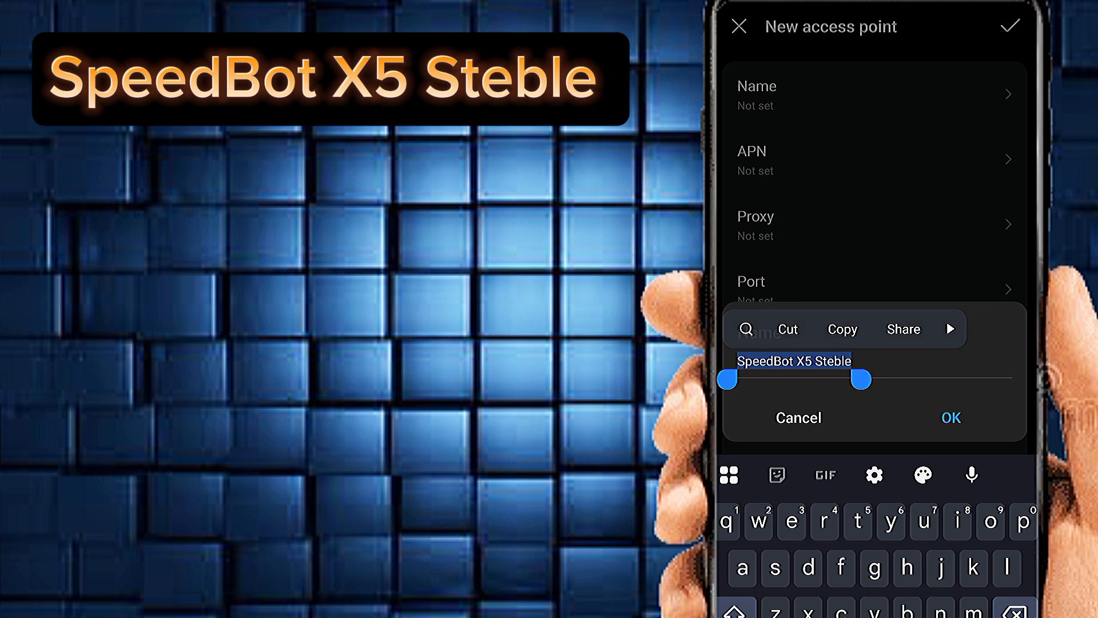
{"action": "left_click", "coordinate": [950, 417]}
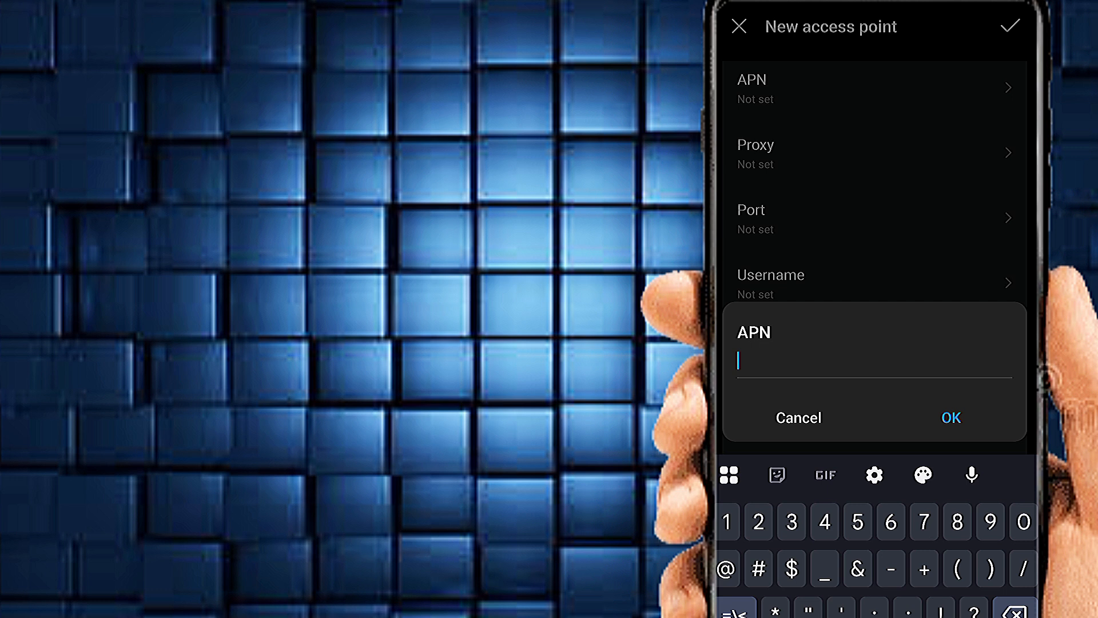
- Set the APN to '300mbs/speed', then open the Username field
{"action": "type", "text": "300"}
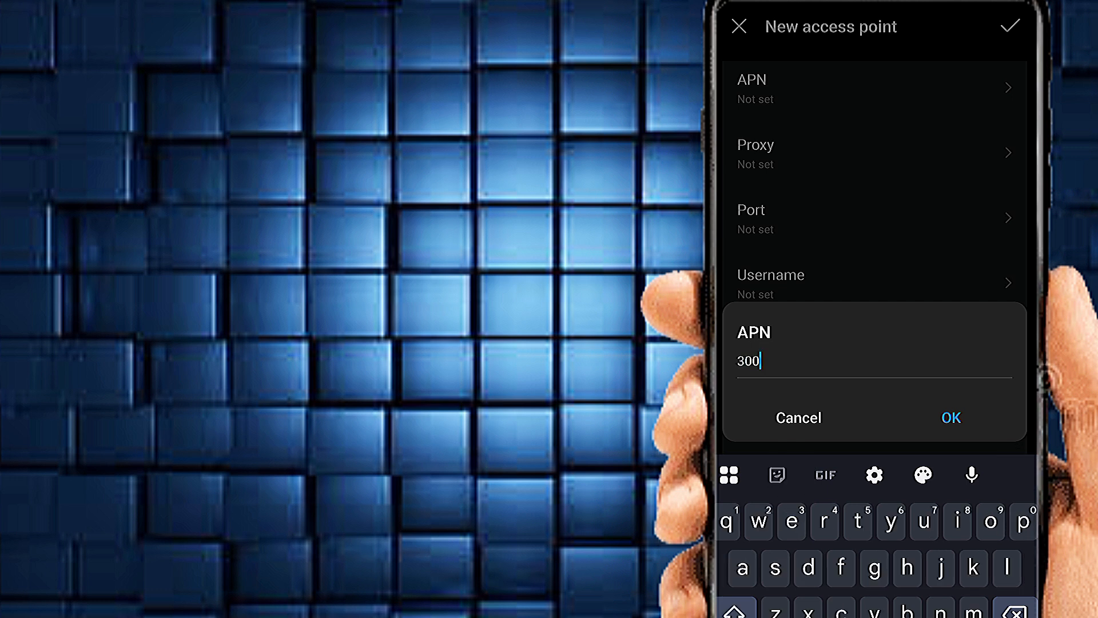
{"action": "type", "text": "mbs/"}
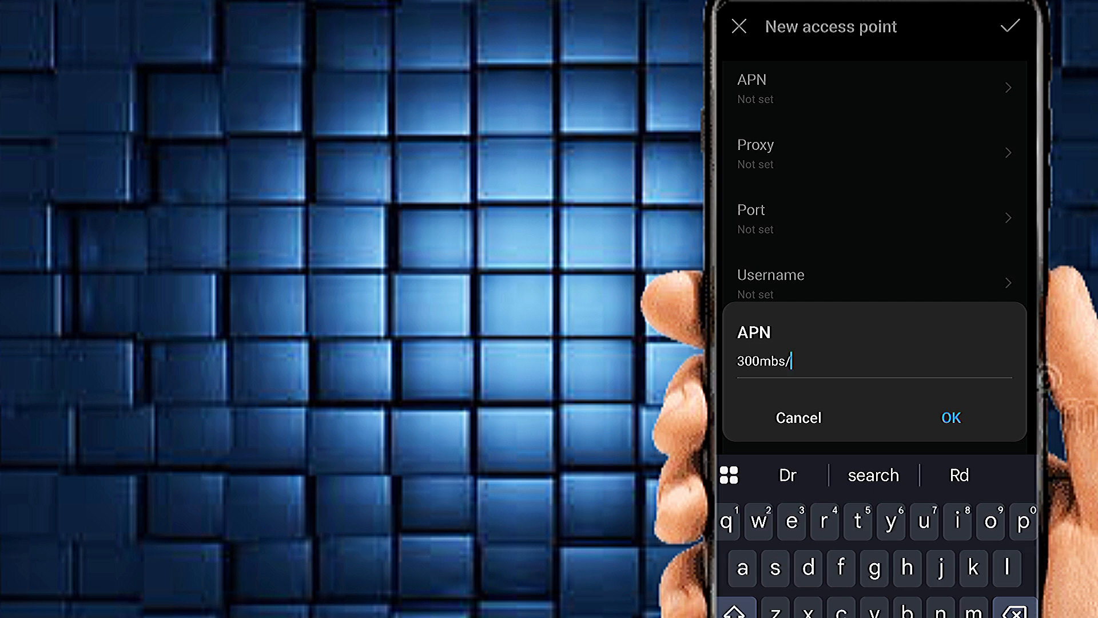
{"action": "type", "text": "speed"}
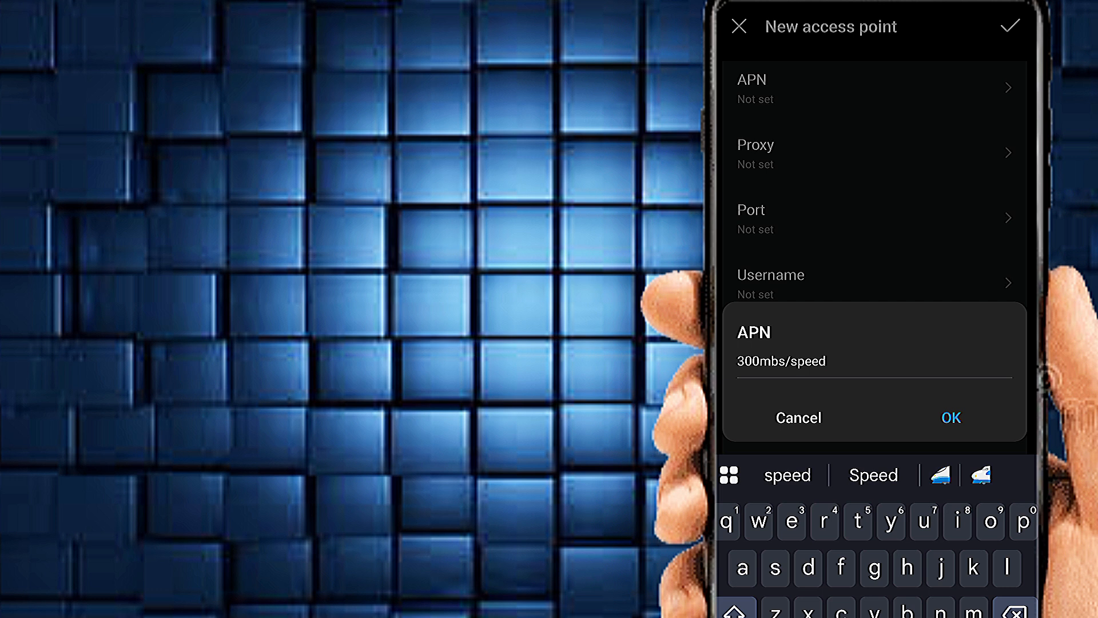
{"action": "double_click", "coordinate": [781, 361]}
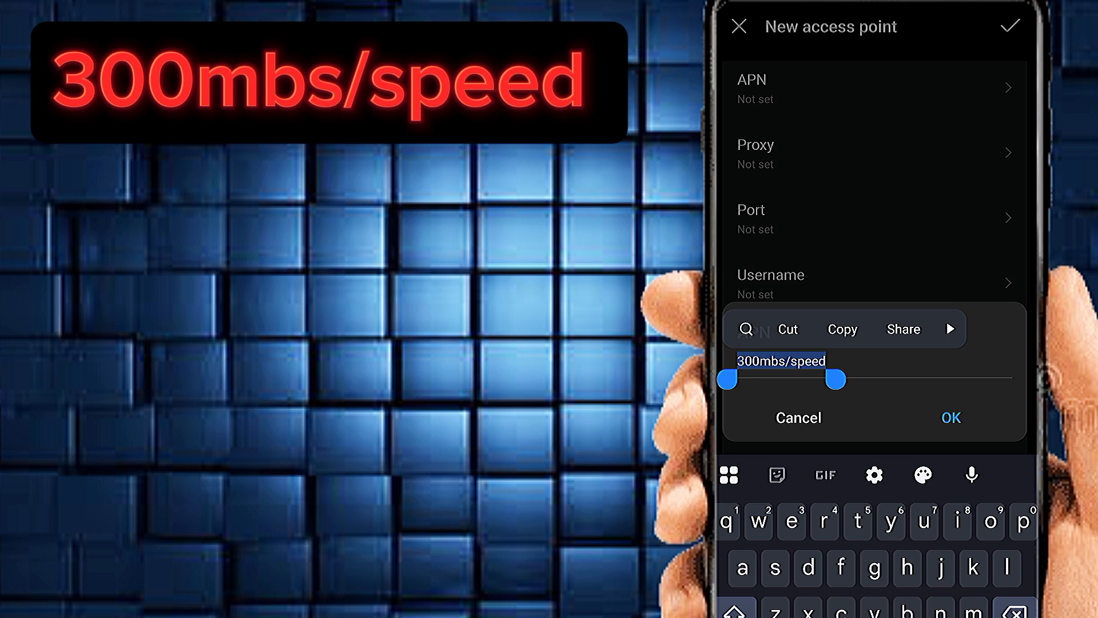
{"action": "left_click", "coordinate": [950, 417]}
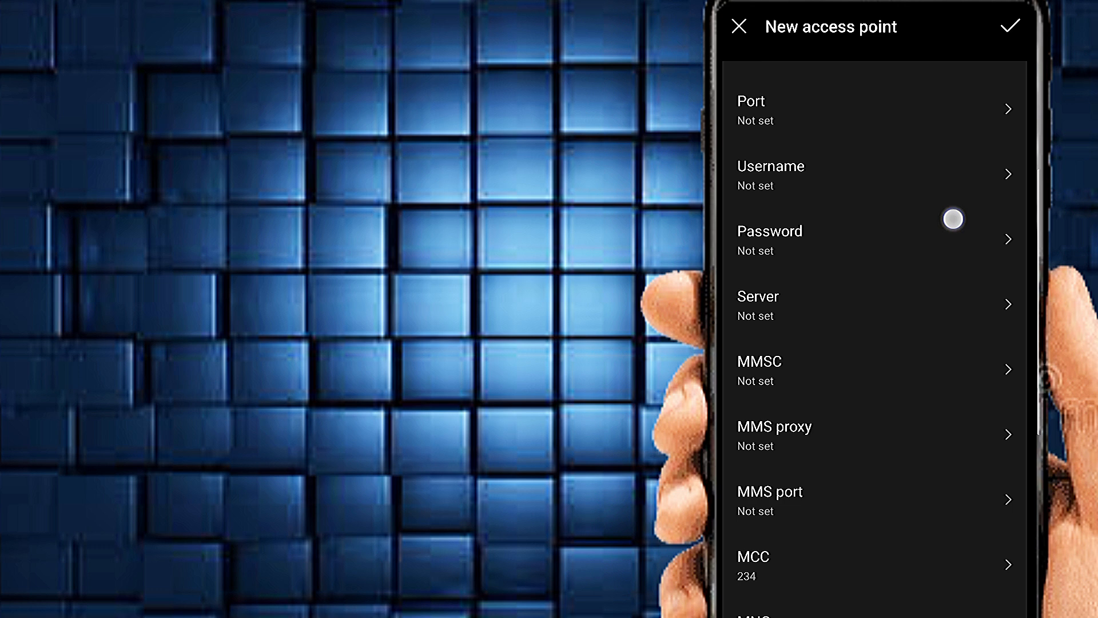
{"action": "scroll", "scroll_direction": "down", "scroll_amount": 3}
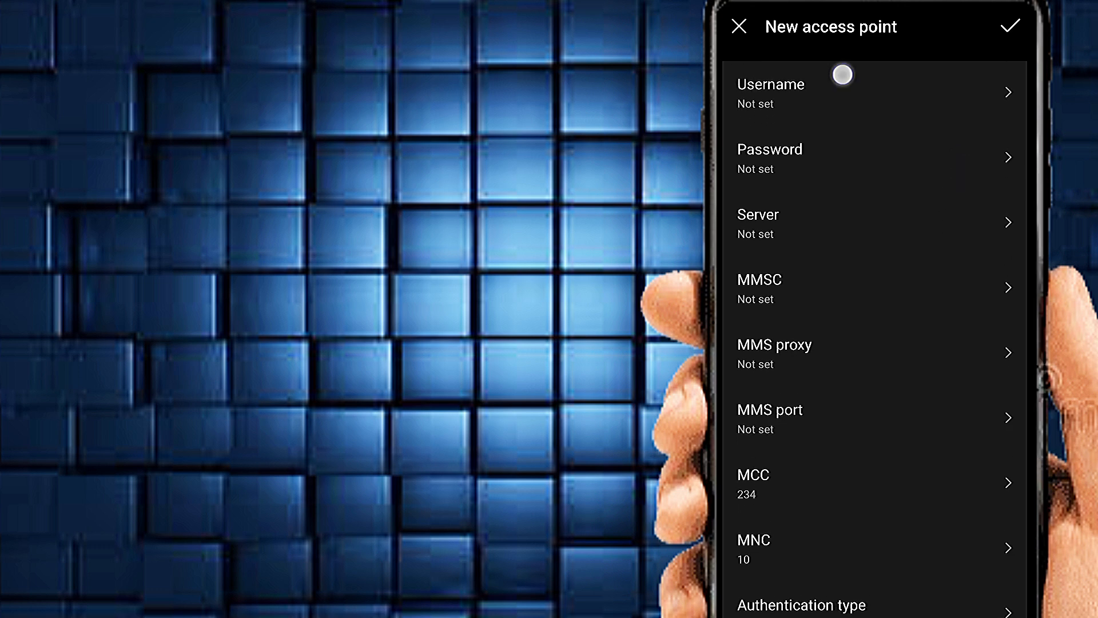
{"action": "left_click", "coordinate": [770, 91]}
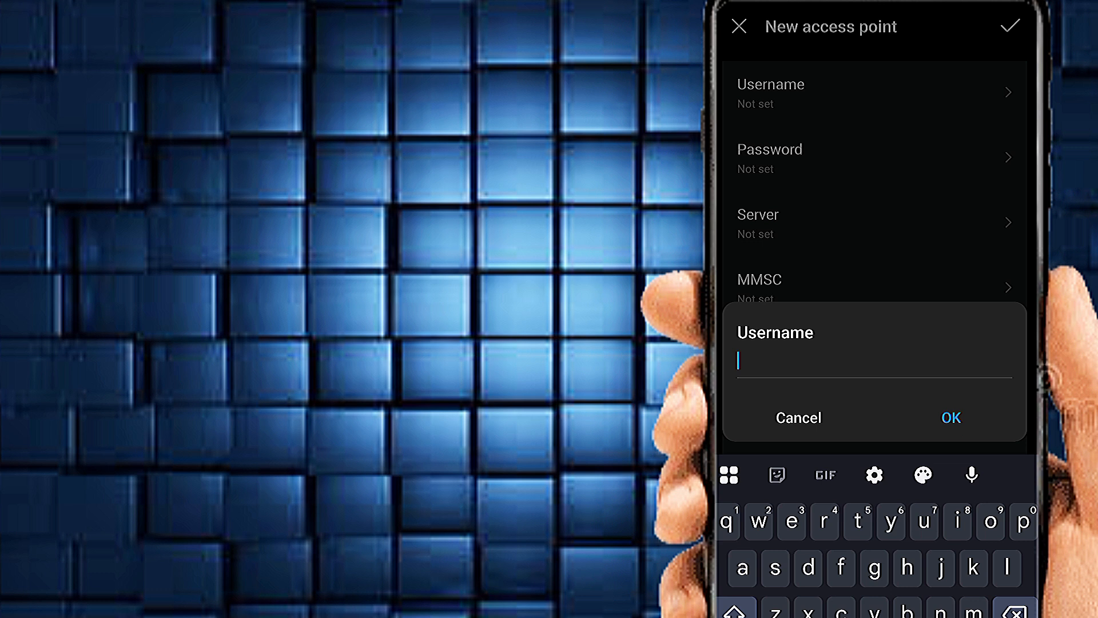
- Enter 'sb@5G/network' as the access point username and confirm
{"action": "type", "text": "sb"}
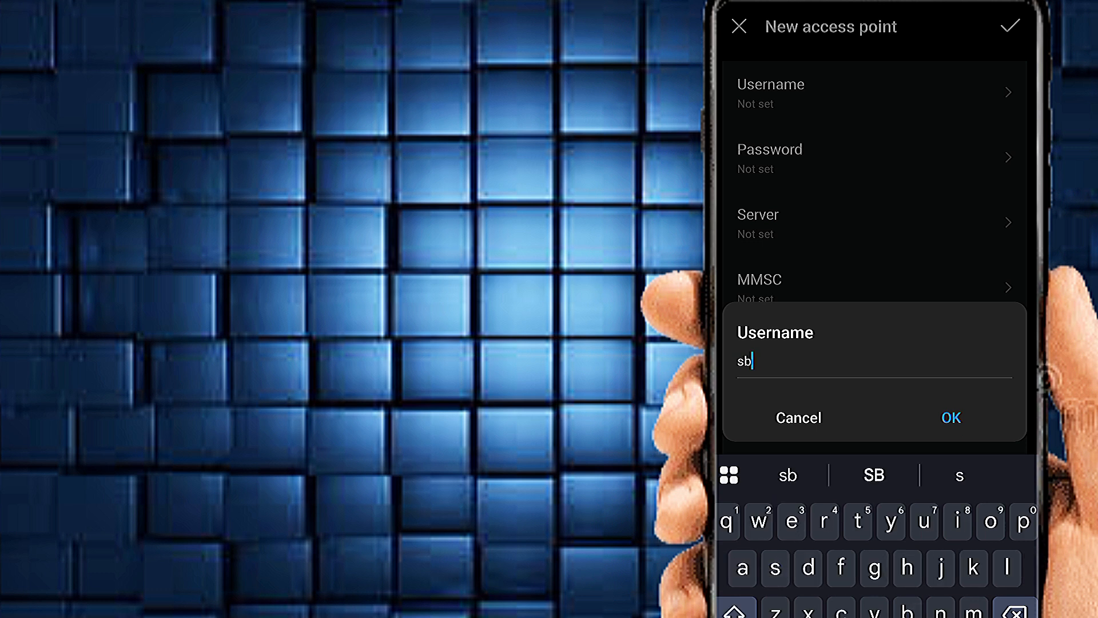
{"action": "type", "text": "@"}
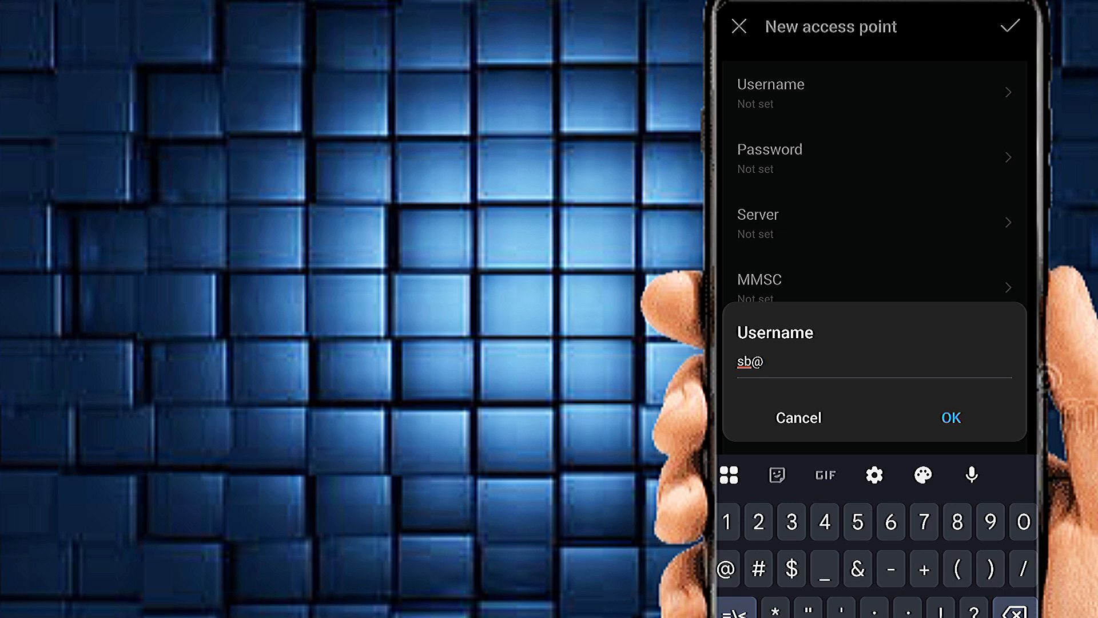
{"action": "type", "text": "5"}
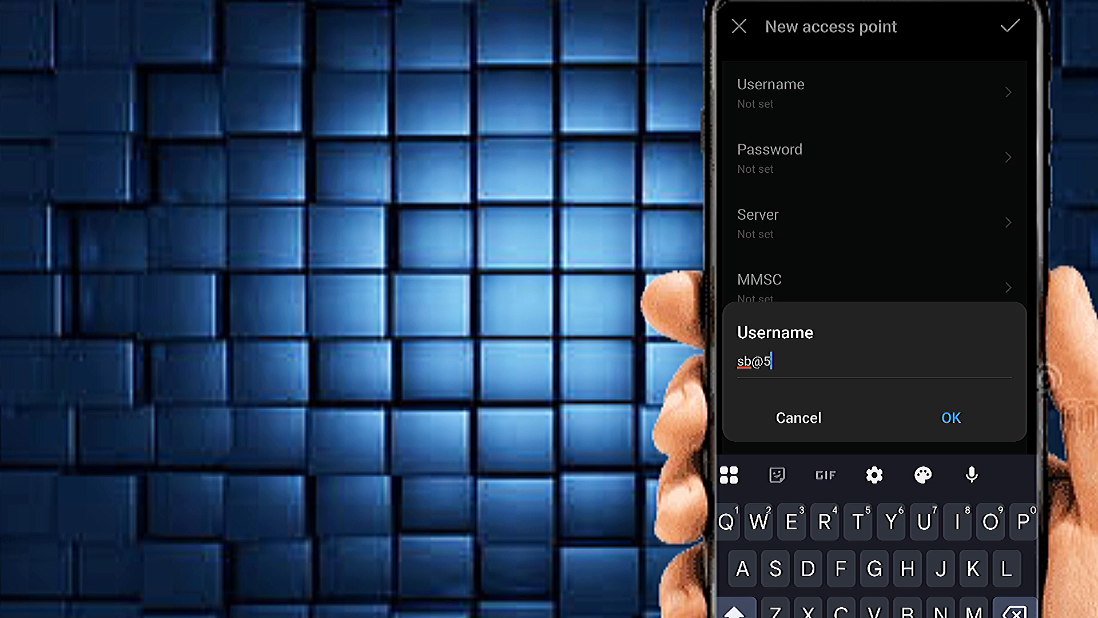
{"action": "type", "text": "G/network"}
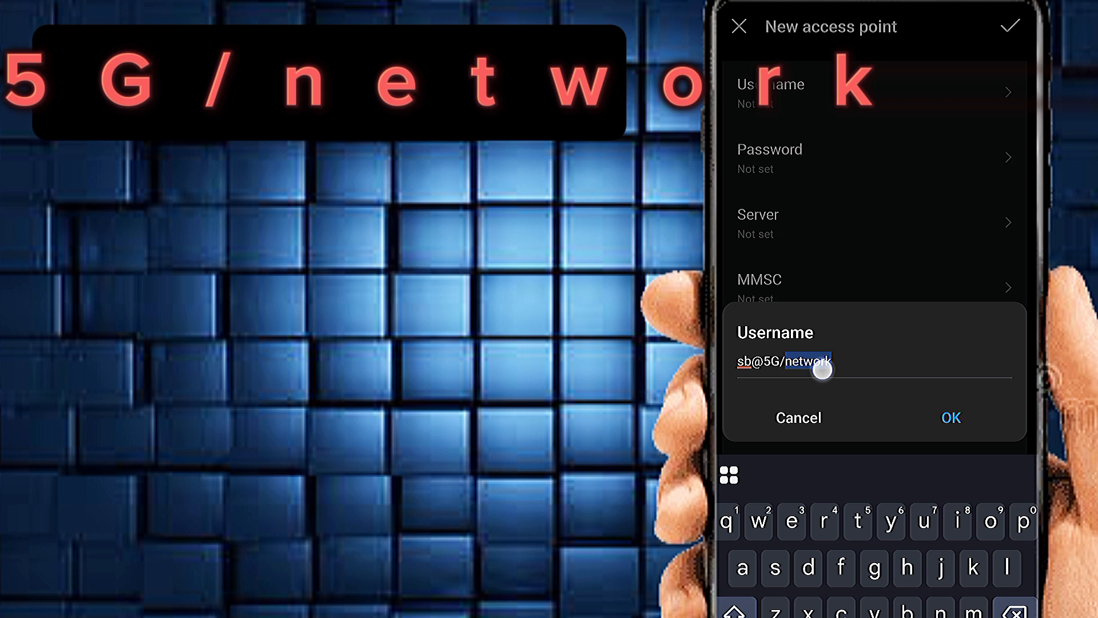
{"action": "double_click", "coordinate": [782, 360]}
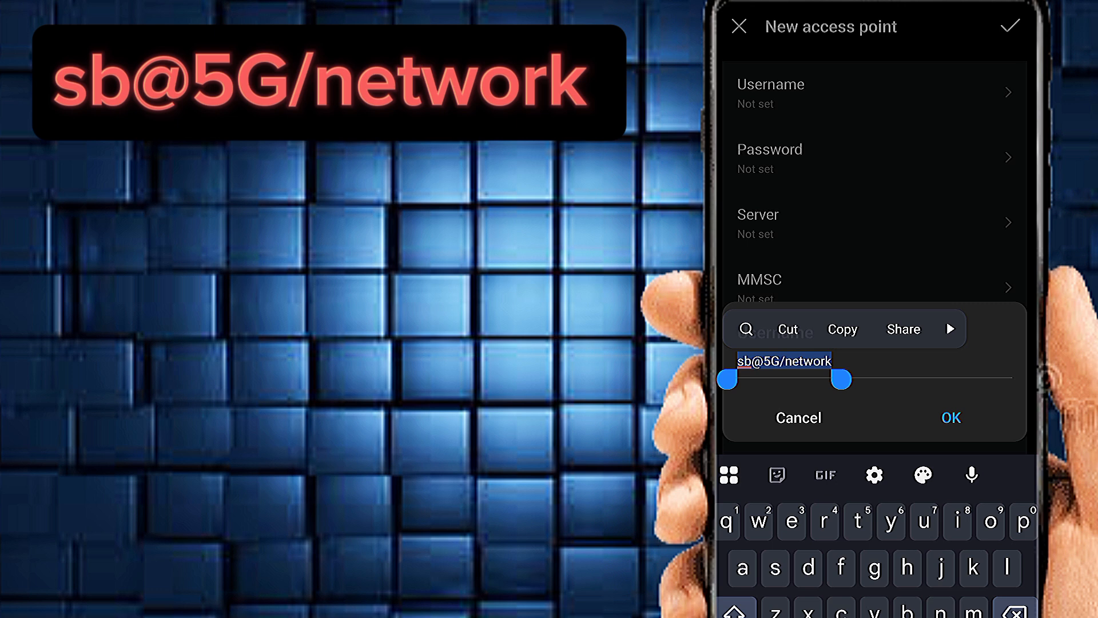
{"action": "left_click", "coordinate": [950, 418]}
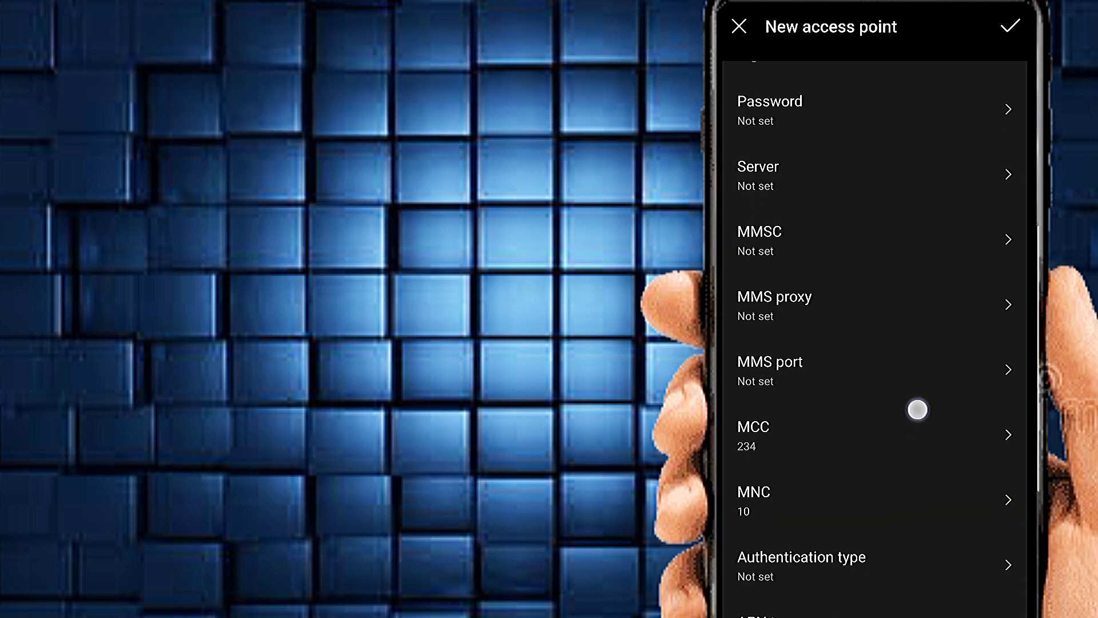
{"action": "scroll", "scroll_direction": "down", "scroll_amount": 3}
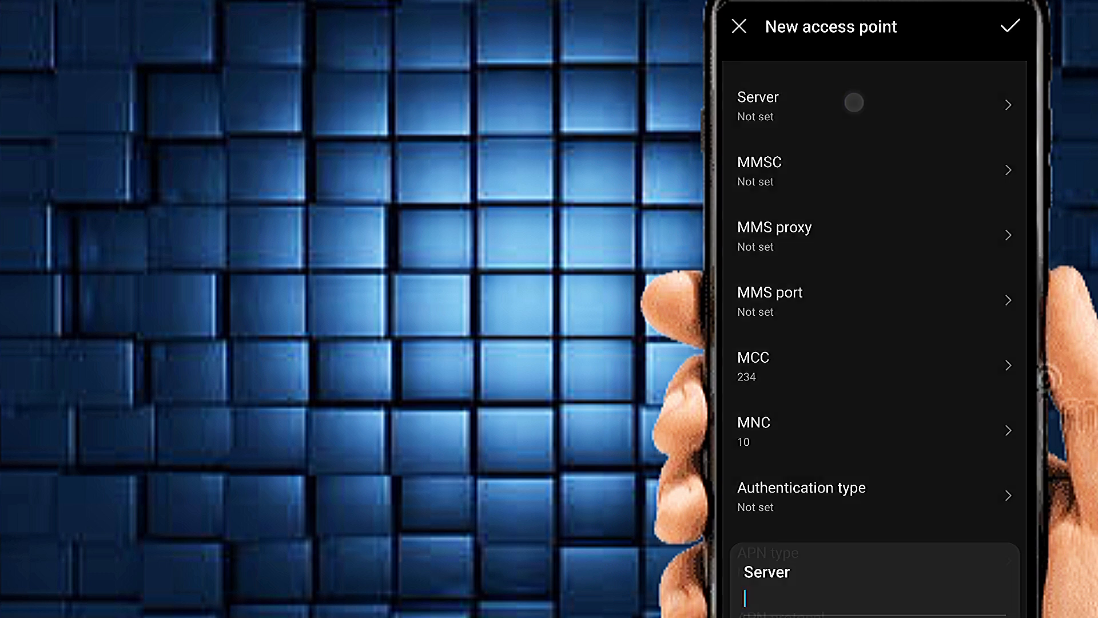
{"action": "type", "text": "www"}
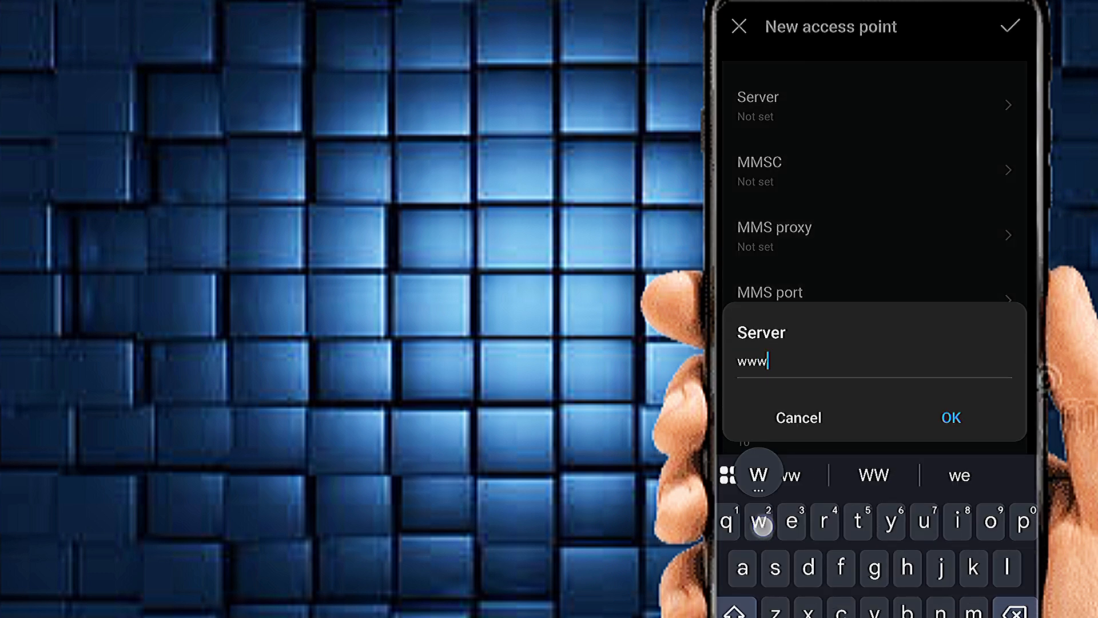
{"action": "type", "text": ".Goo"}
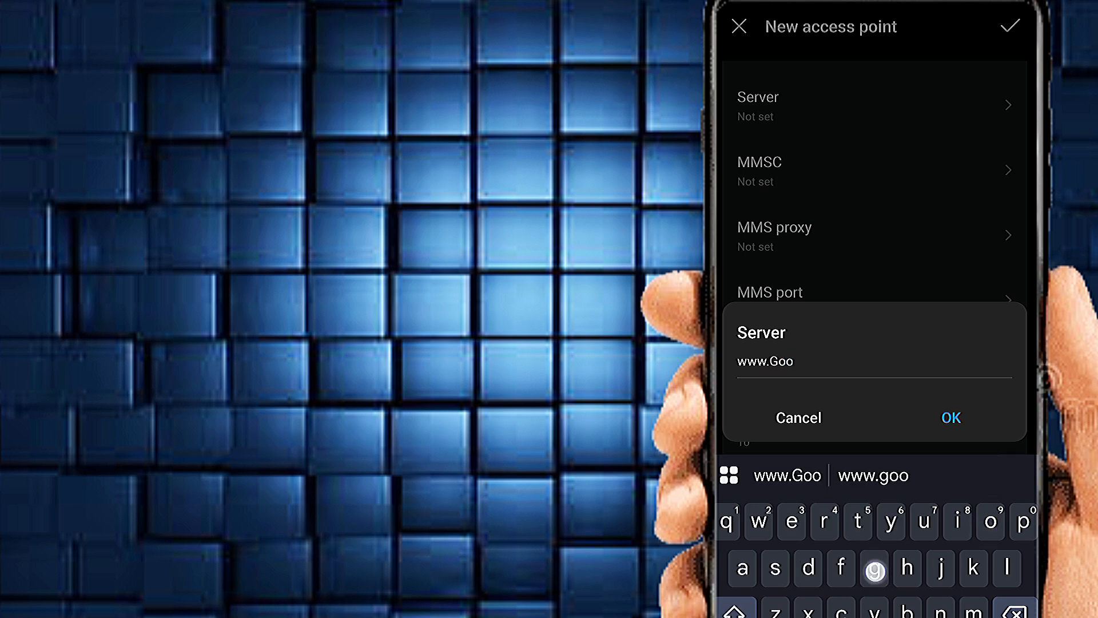
{"action": "type", "text": "gle"}
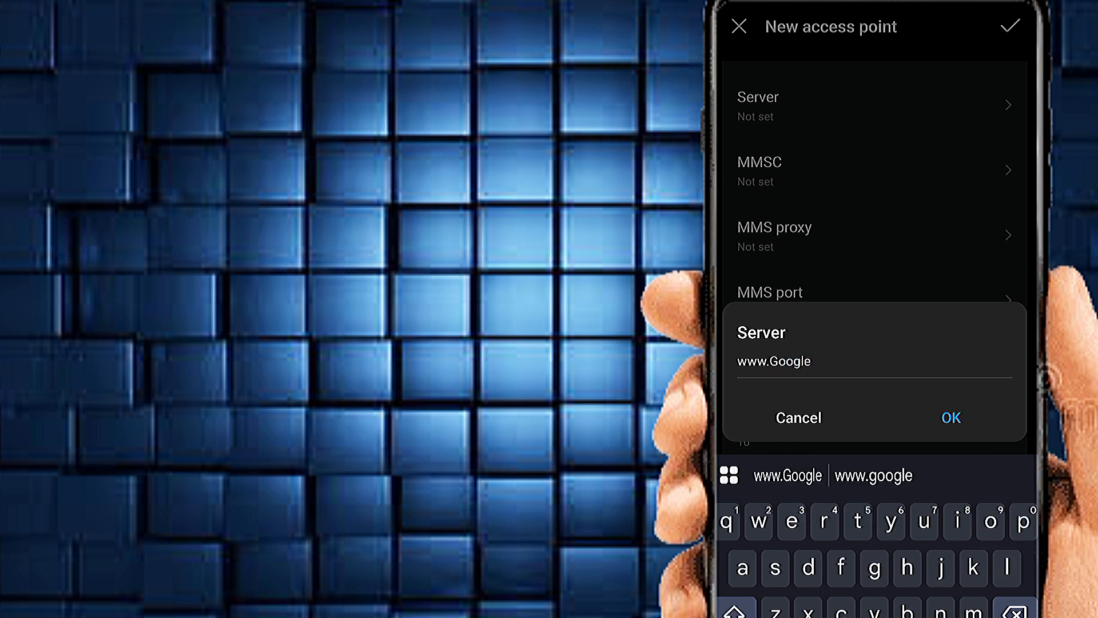
{"action": "type", "text": ".com"}
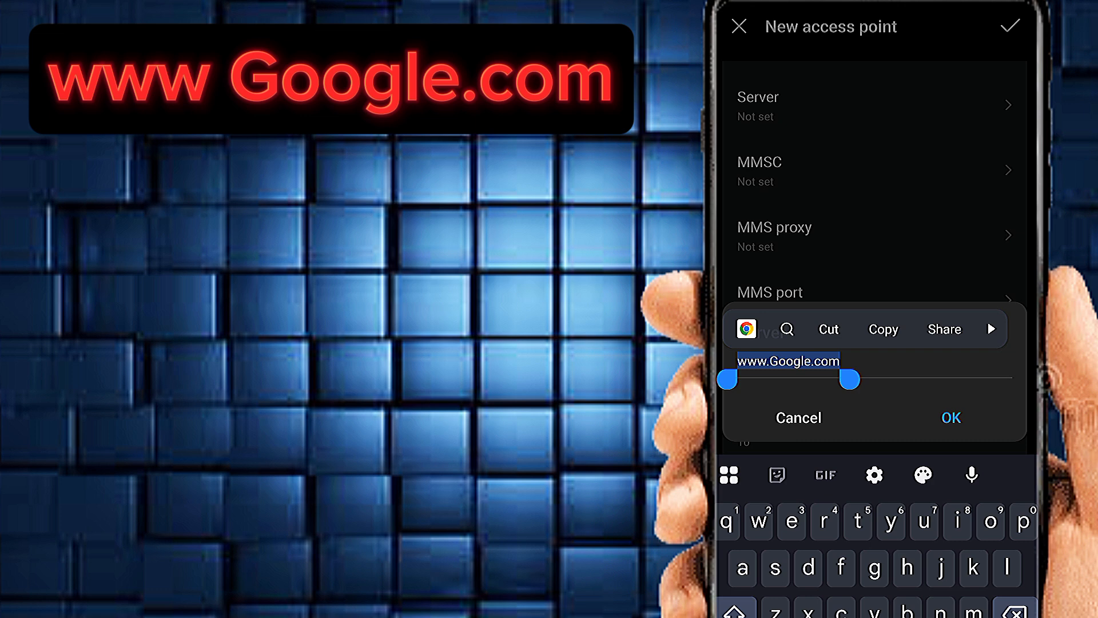
{"action": "left_click", "coordinate": [950, 417]}
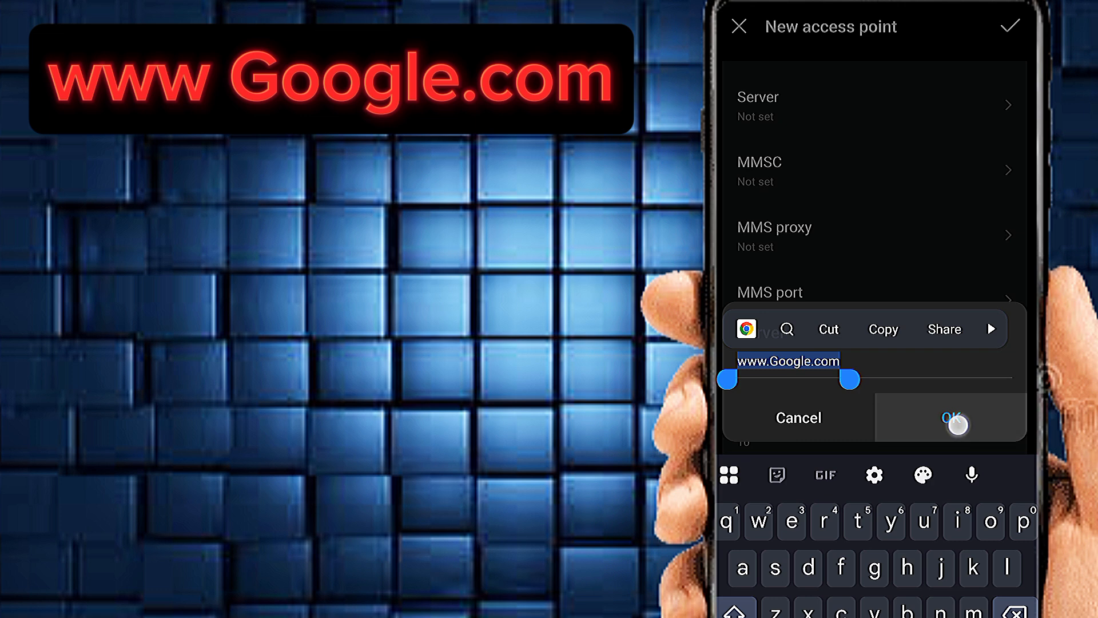
{"action": "left_click", "coordinate": [951, 418]}
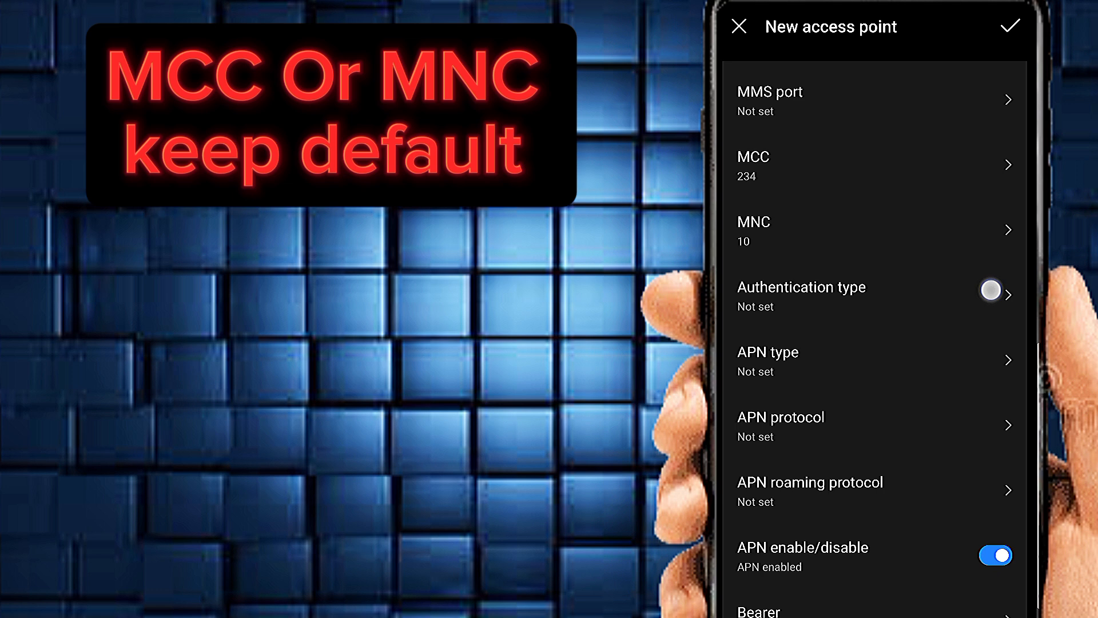
- Set authentication type to PAP or CHAP and open the APN type field
{"action": "scroll", "scroll_direction": "down", "scroll_amount": 3}
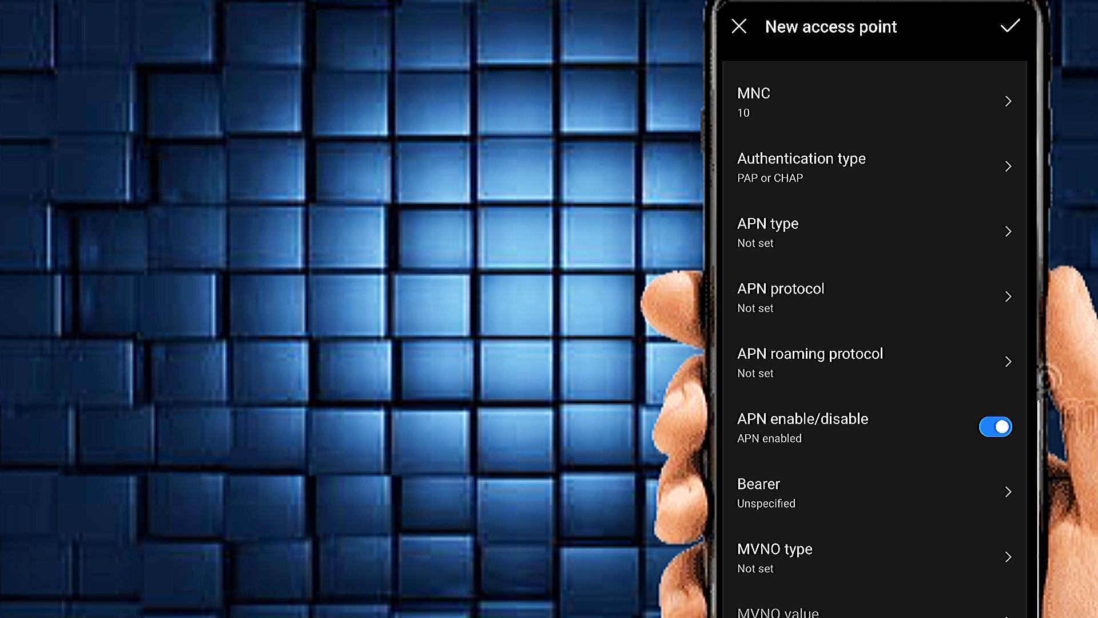
{"action": "left_click", "coordinate": [861, 231]}
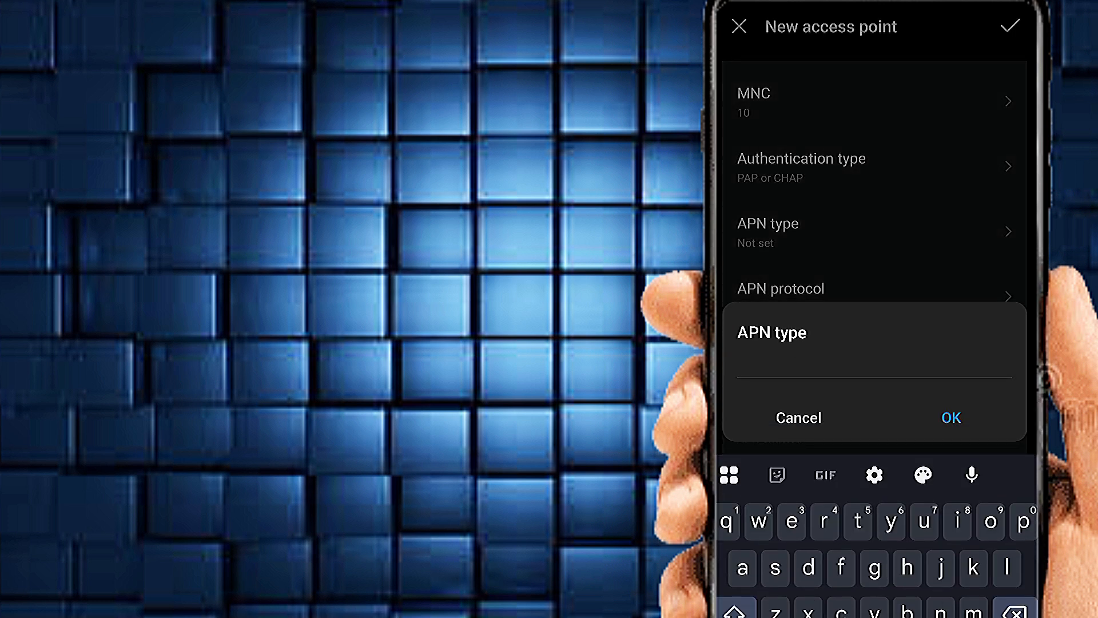
- Enter 'default,supl' as the APN type and confirm
{"action": "type", "text": "default"}
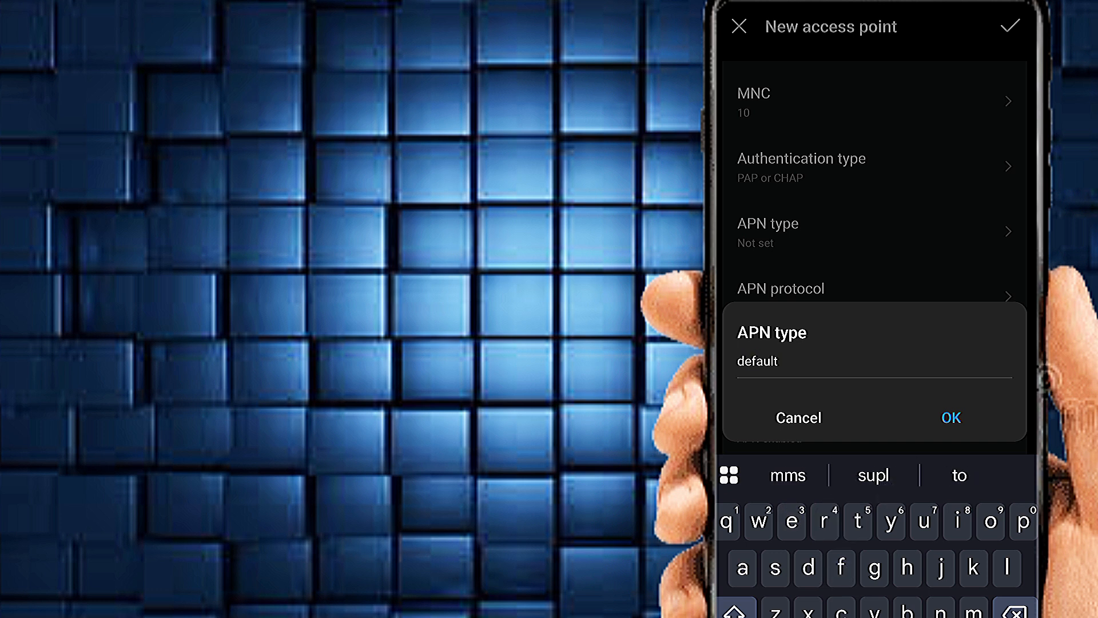
{"action": "type", "text": ","}
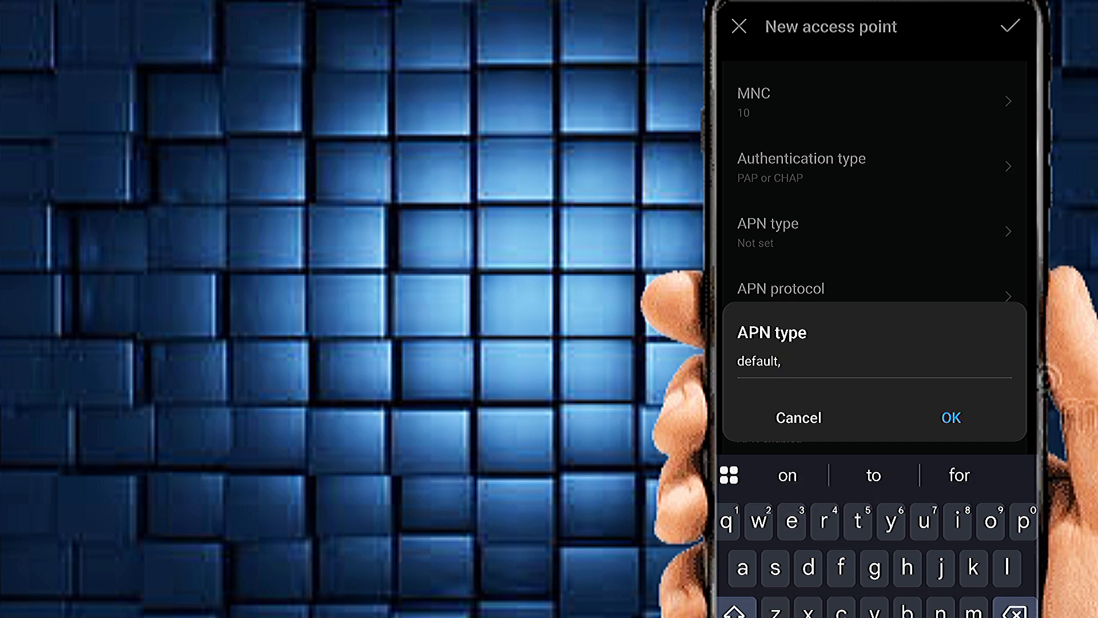
{"action": "type", "text": "supl"}
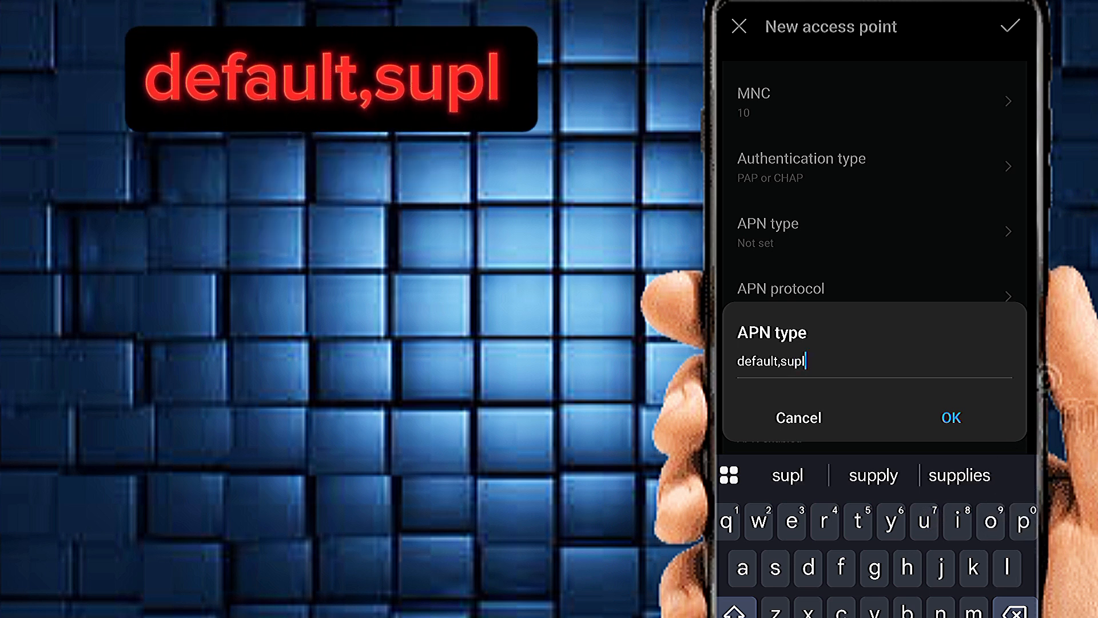
{"action": "double_click", "coordinate": [770, 361]}
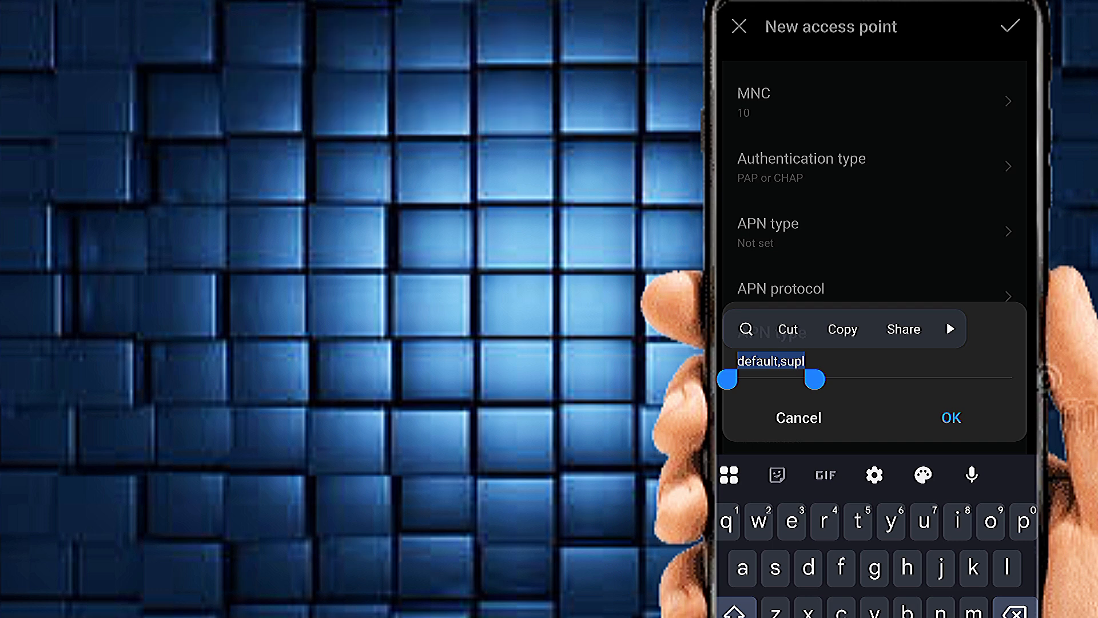
{"action": "left_click", "coordinate": [951, 418]}
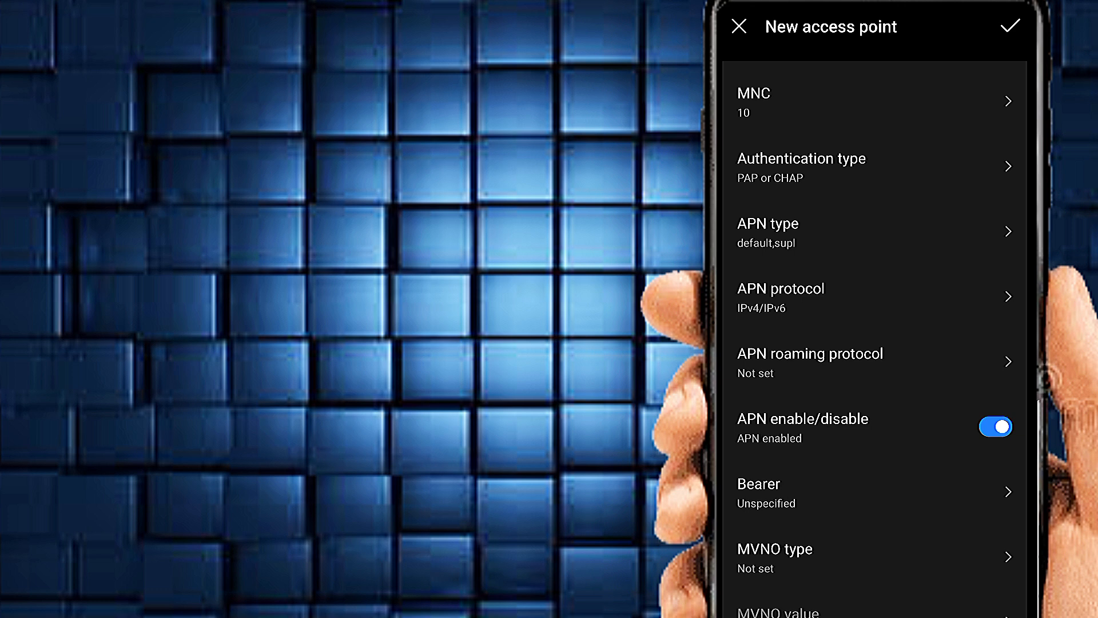
- Set the APN roaming protocol to IPv4/IPv6 and open the Bearer choices
{"action": "left_click", "coordinate": [810, 357]}
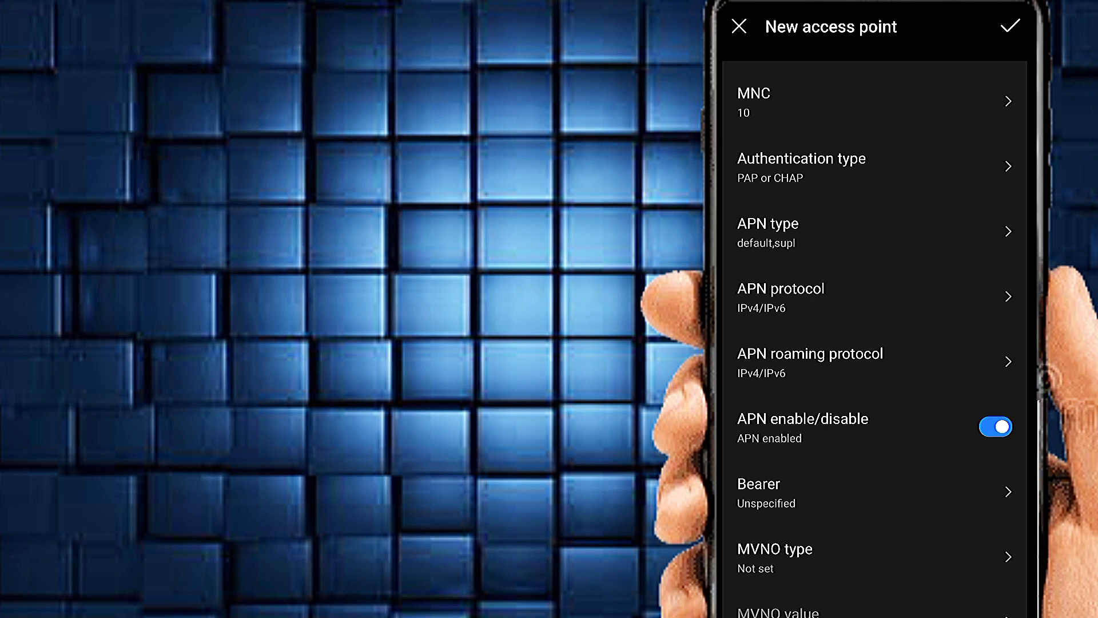
{"action": "left_click", "coordinate": [874, 492]}
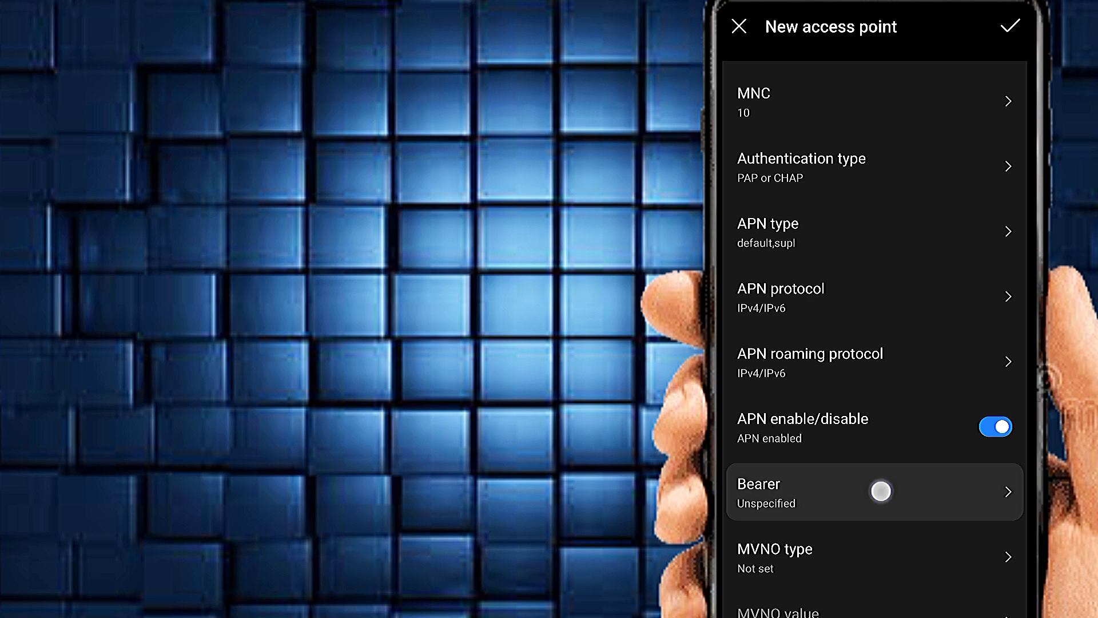
{"action": "left_click", "coordinate": [874, 490]}
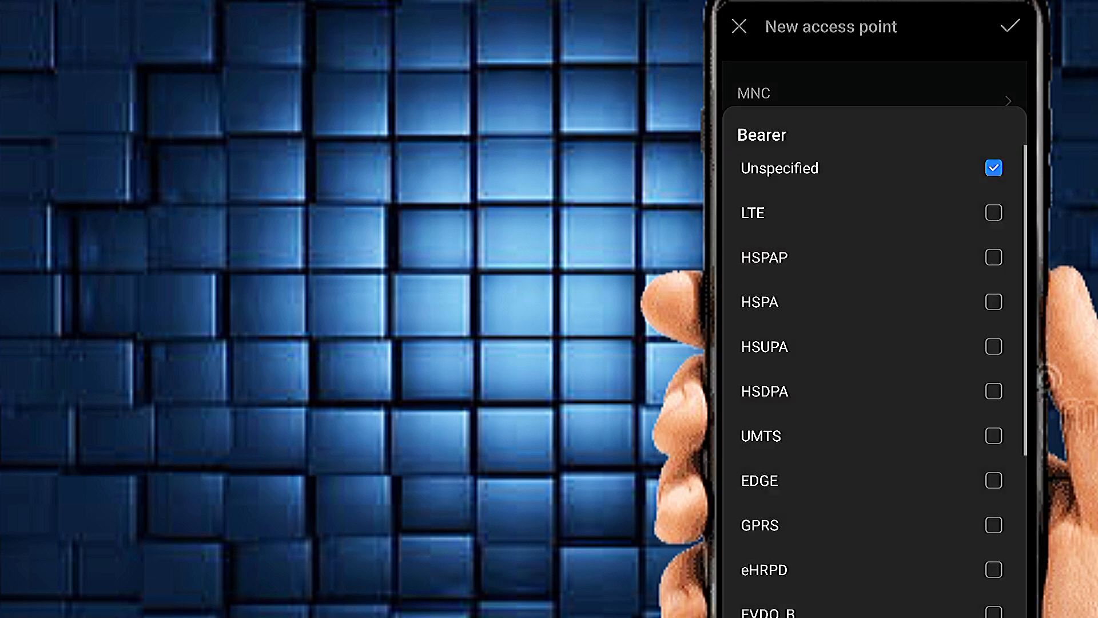
- Tick UMTS and NR in the access point's Bearer list
{"action": "left_click", "coordinate": [992, 212]}
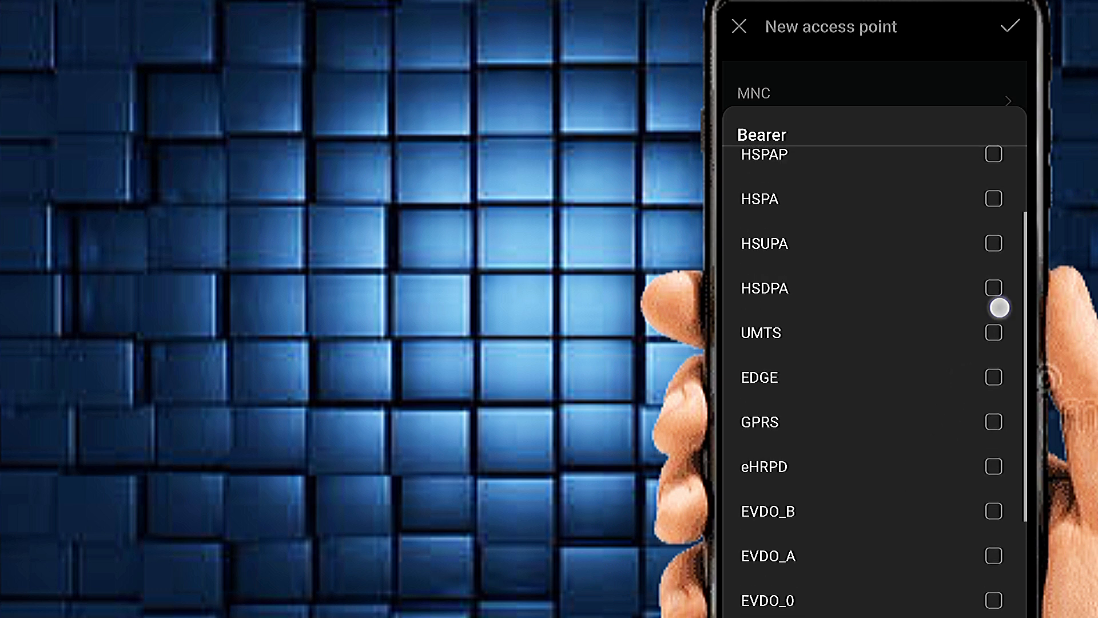
{"action": "left_click", "coordinate": [993, 309]}
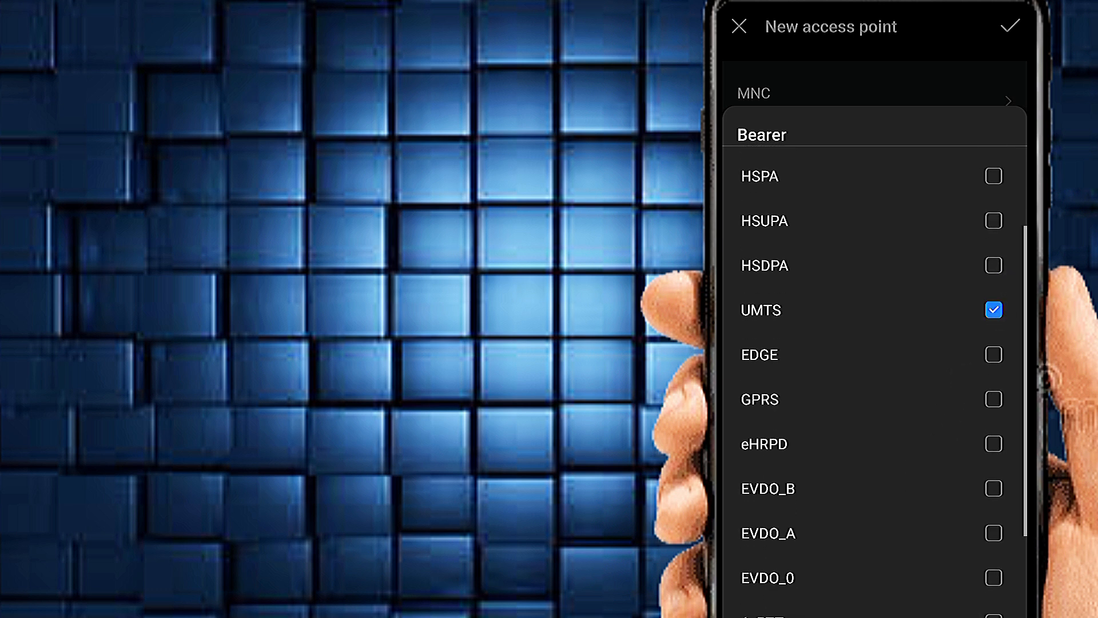
{"action": "scroll", "scroll_direction": "down", "scroll_amount": 3}
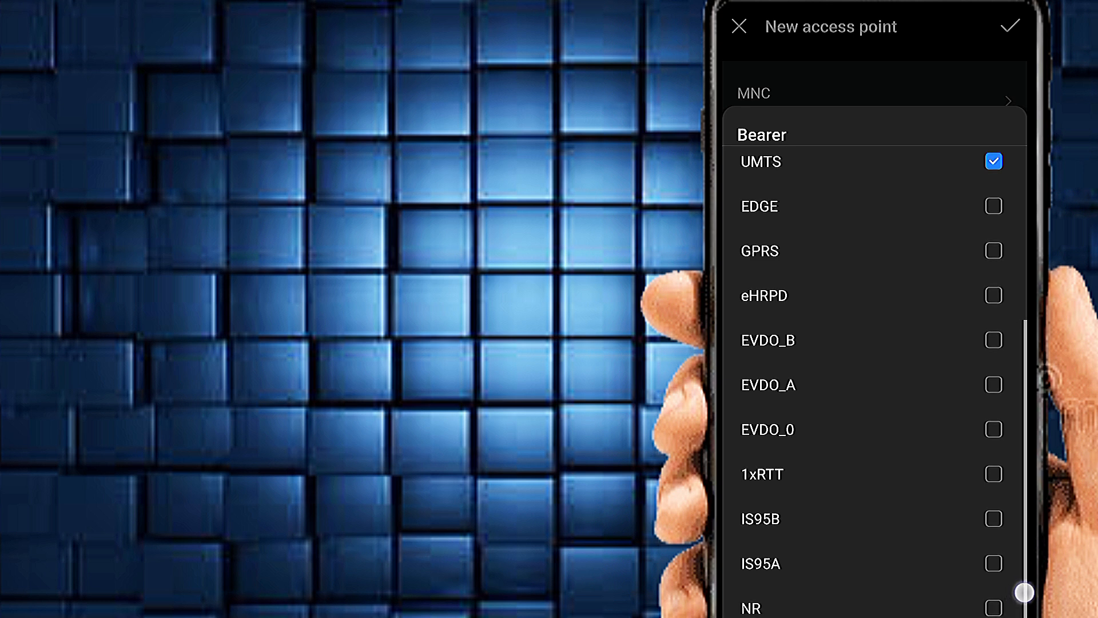
{"action": "left_click", "coordinate": [993, 607]}
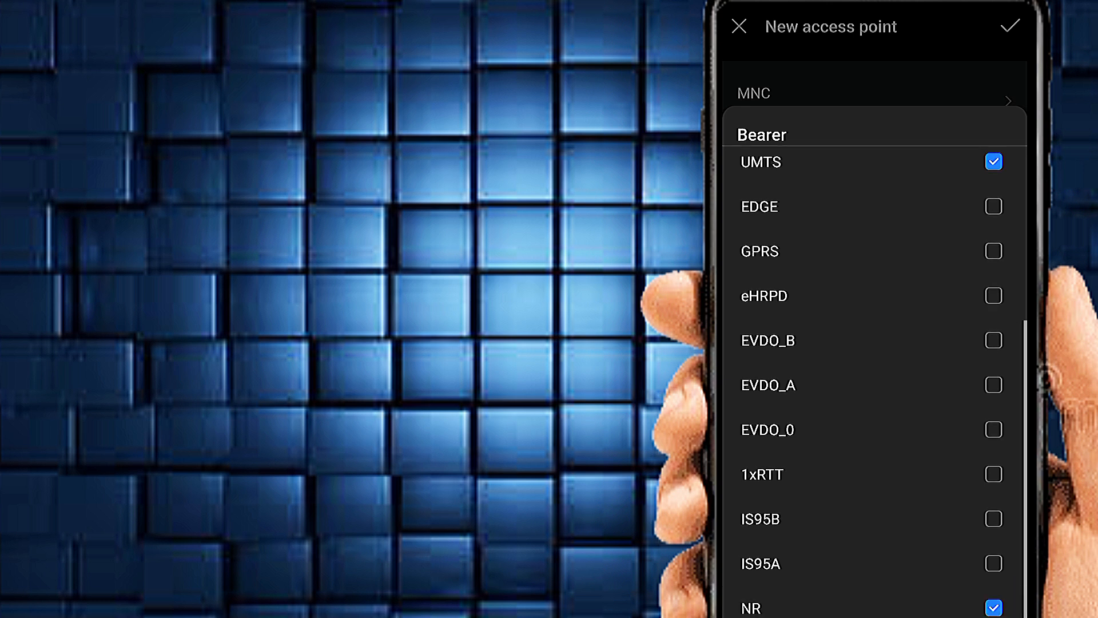